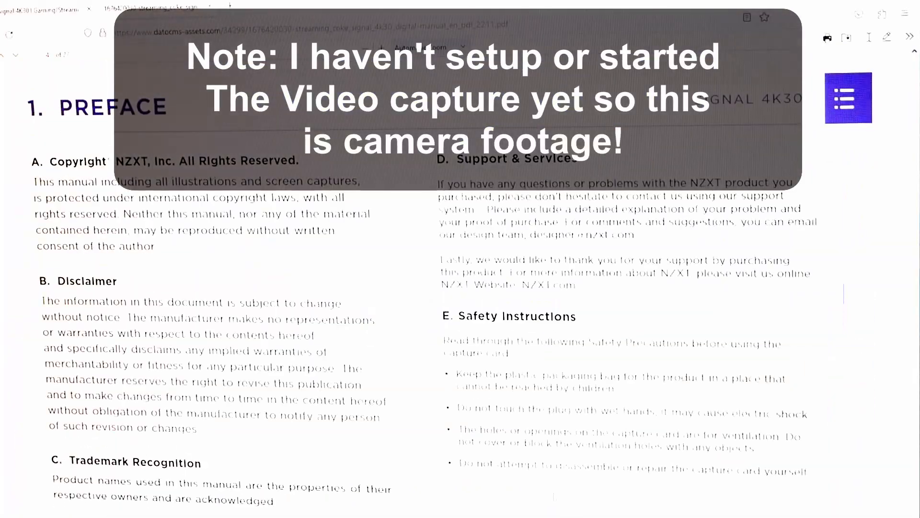
Scroll the Signal 4K30 PDF manual down through the setup steps to section 5
scroll("down", 3)
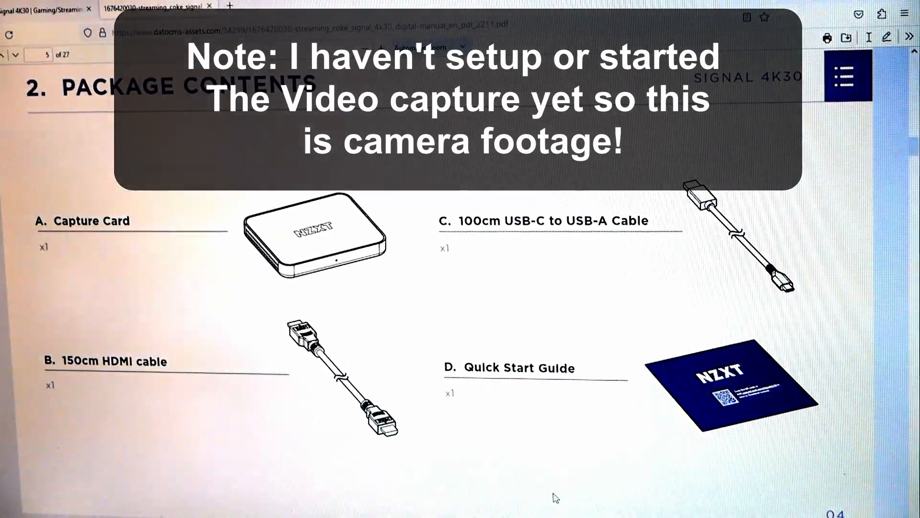
scroll("down", 3)
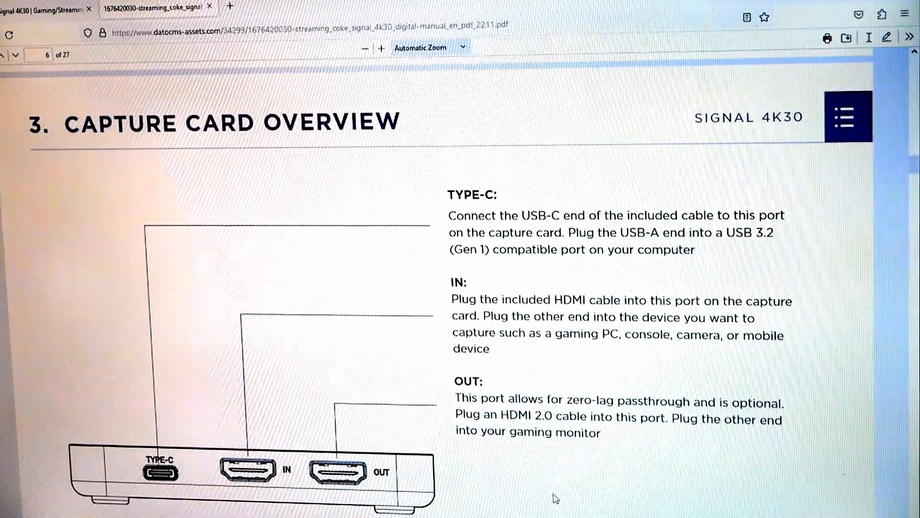
scroll("down", 3)
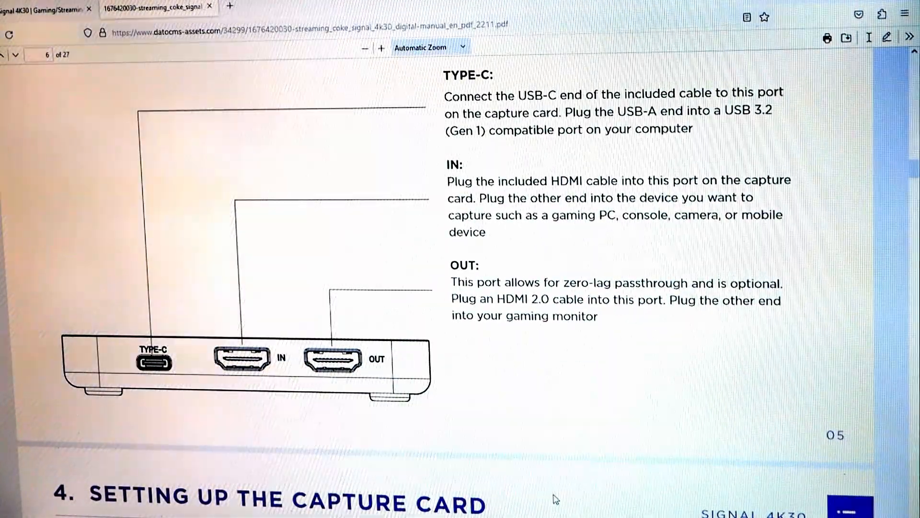
scroll("down", 3)
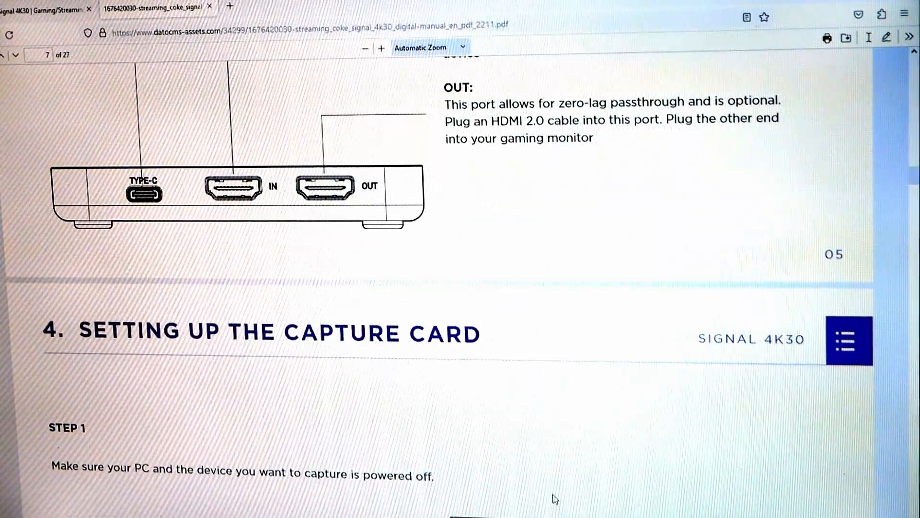
scroll("down", 3)
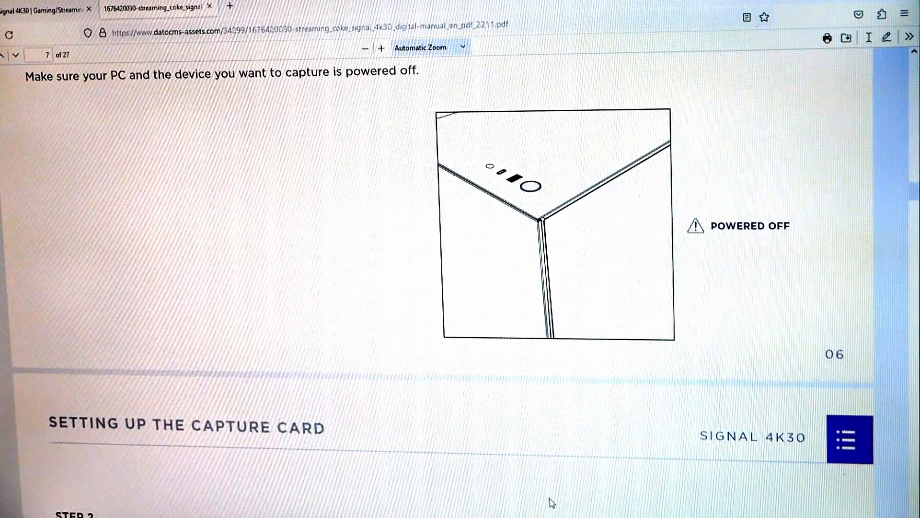
scroll("down", 3)
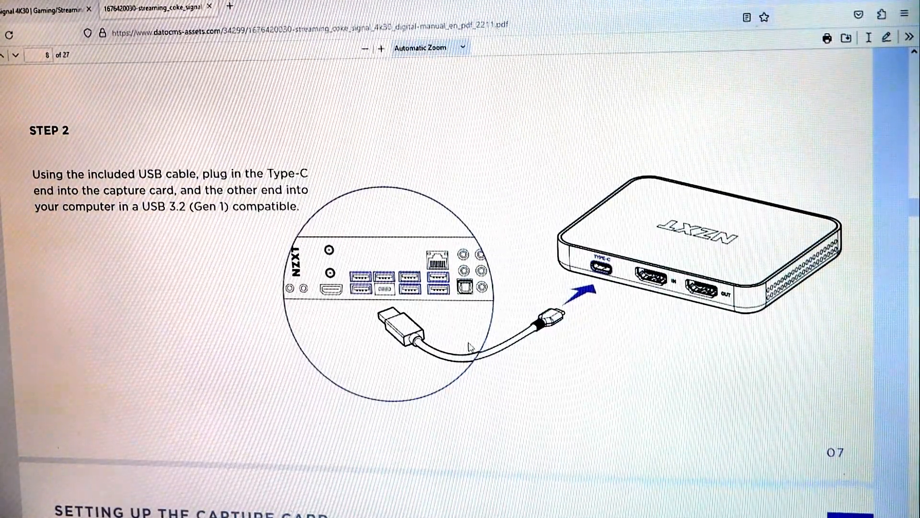
scroll("down", 3)
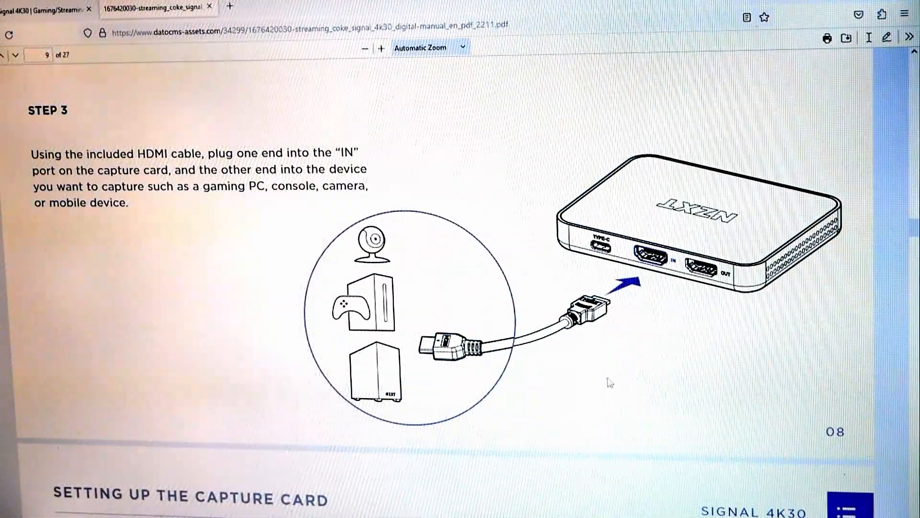
scroll("down", 3)
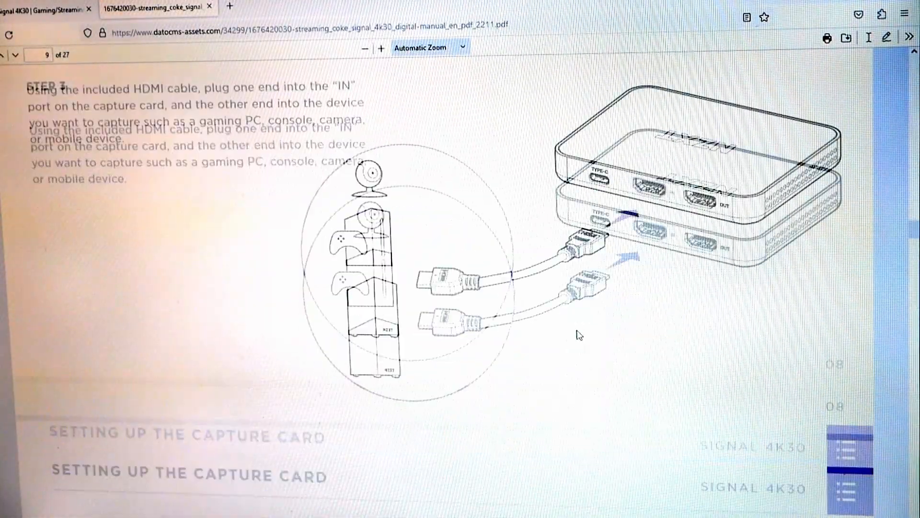
scroll("down", 3)
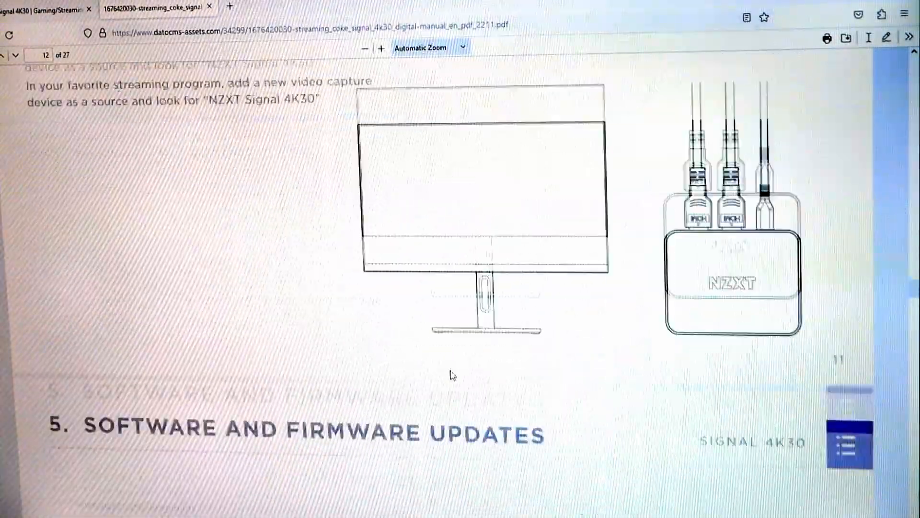
scroll("down", 3)
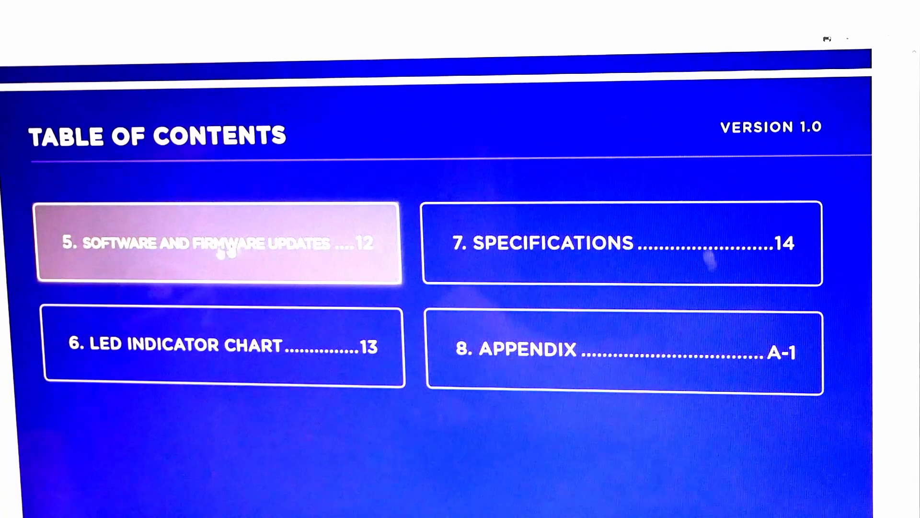
Follow section 5's nzxt.com/downloads link and download NZXT CAM
left_click(221, 242)
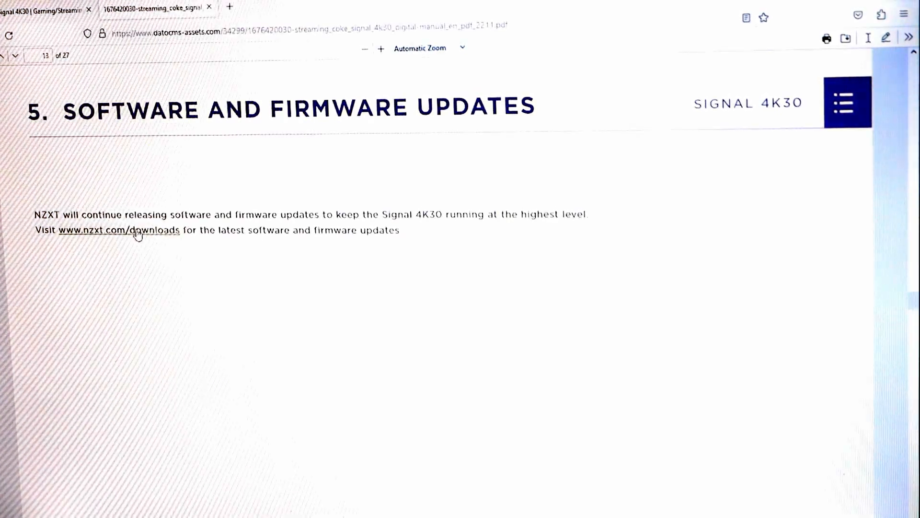
left_click(119, 230)
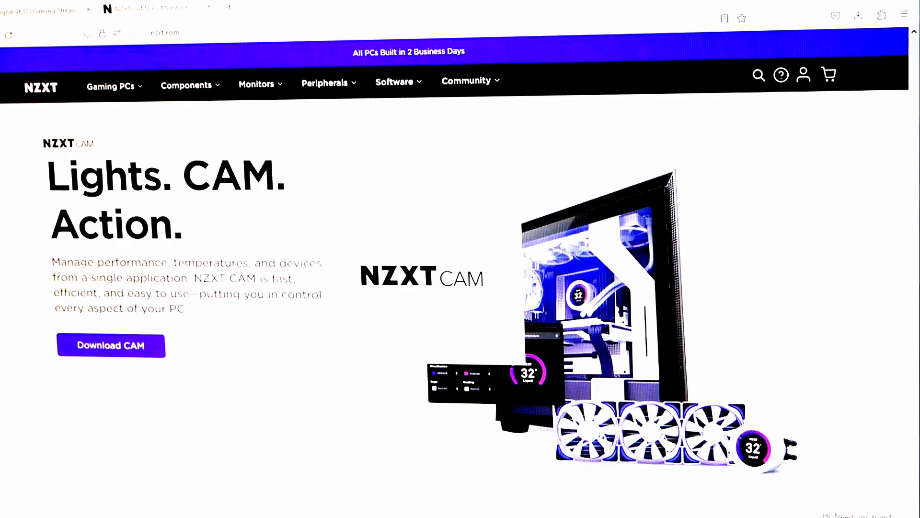
left_click(110, 345)
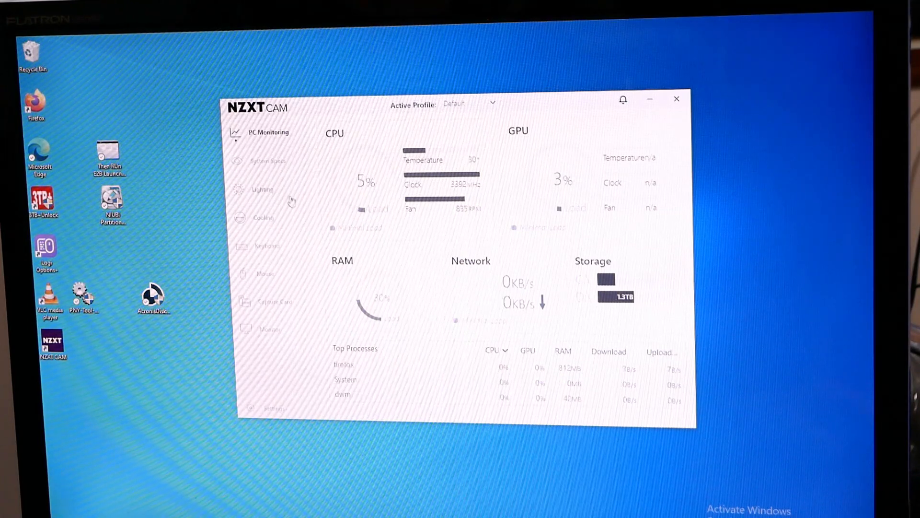
Tour CAM's System Specs, Lighting and Cooling pages, ending on the Capture Card page
left_click(268, 161)
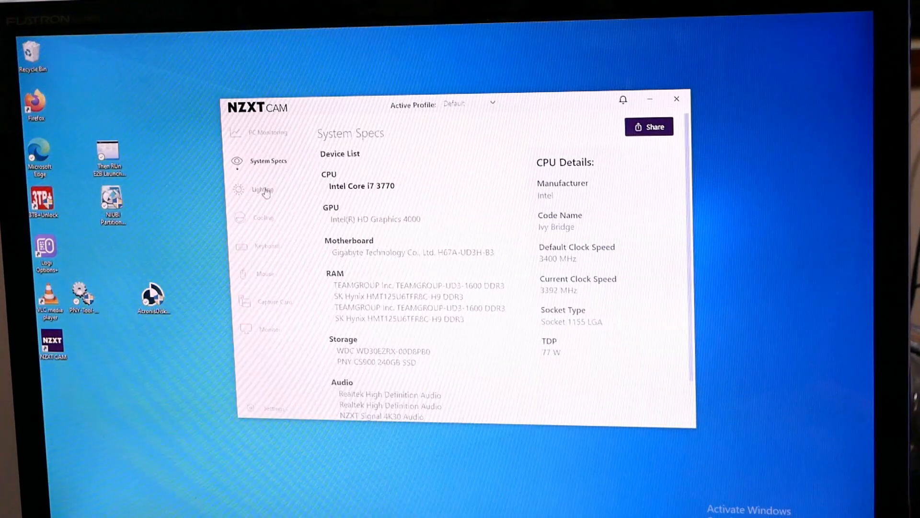
left_click(262, 189)
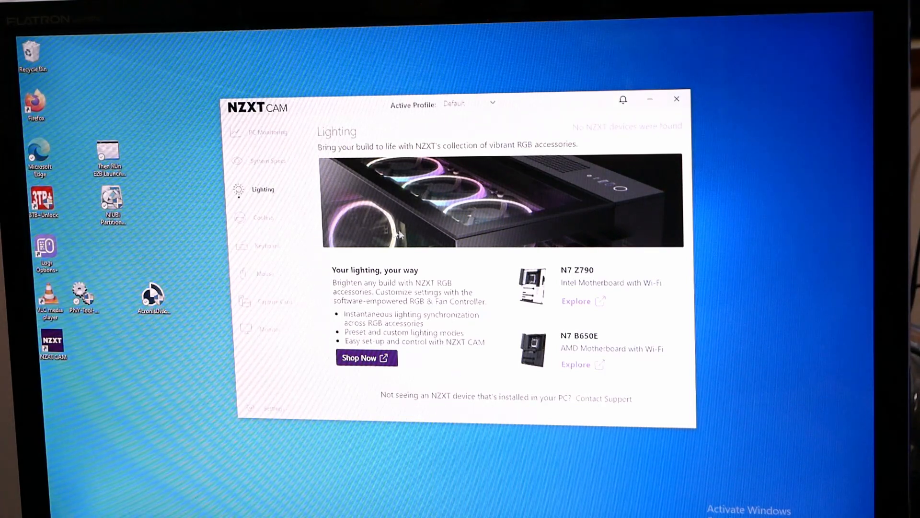
left_click(263, 217)
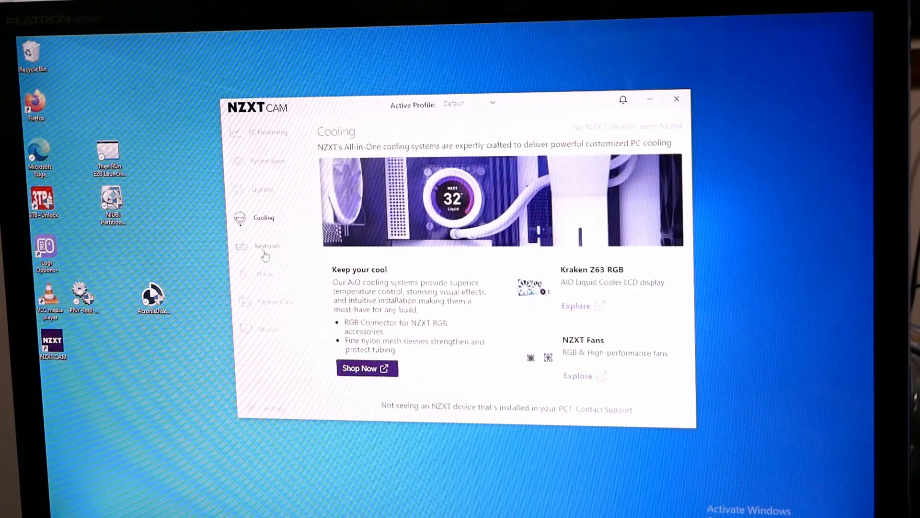
left_click(275, 302)
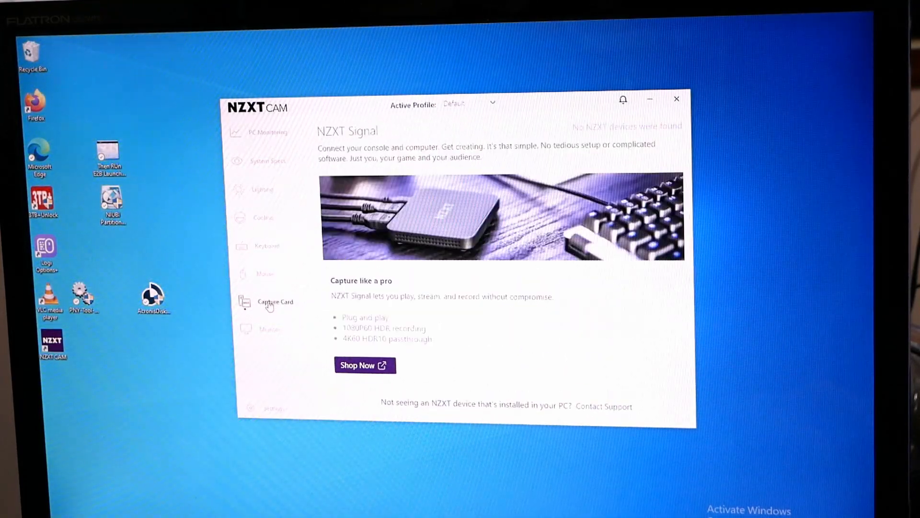
Start the Signal 4K30's optional firmware update, acknowledging the warnings
left_click(274, 301)
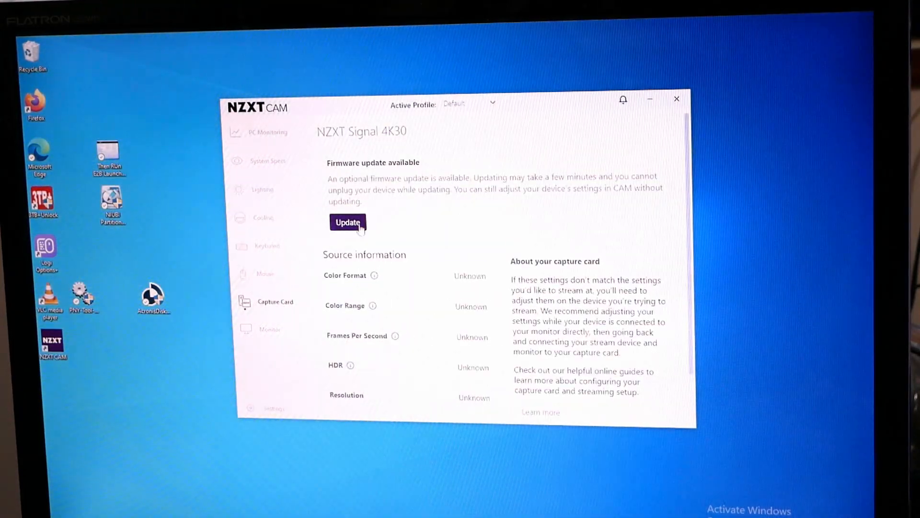
scroll("down", 3)
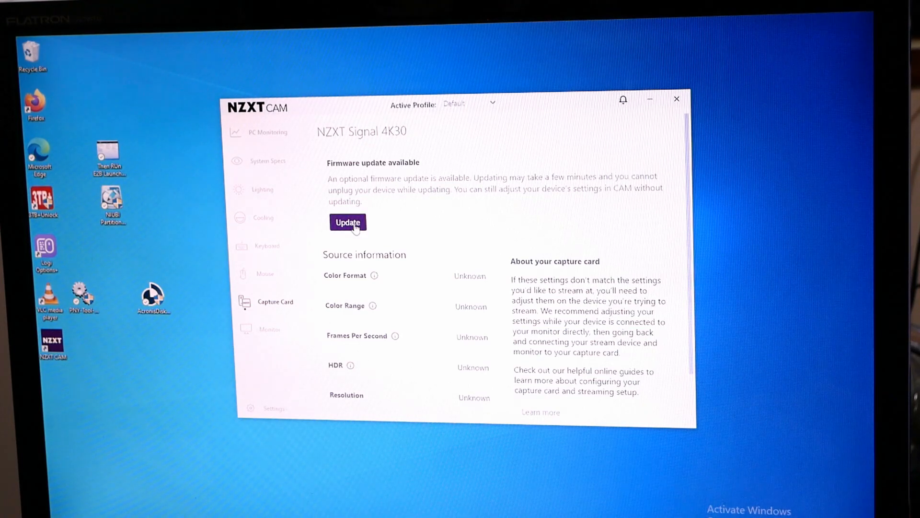
left_click(347, 222)
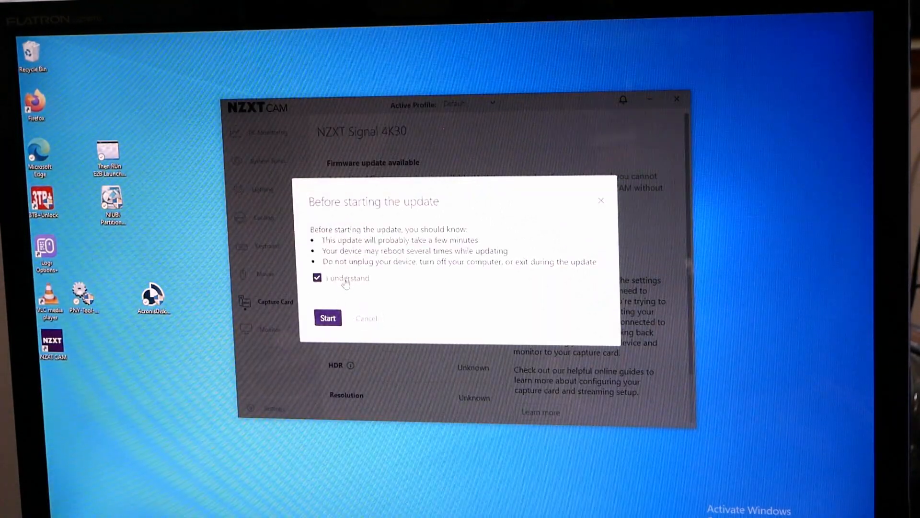
left_click(328, 317)
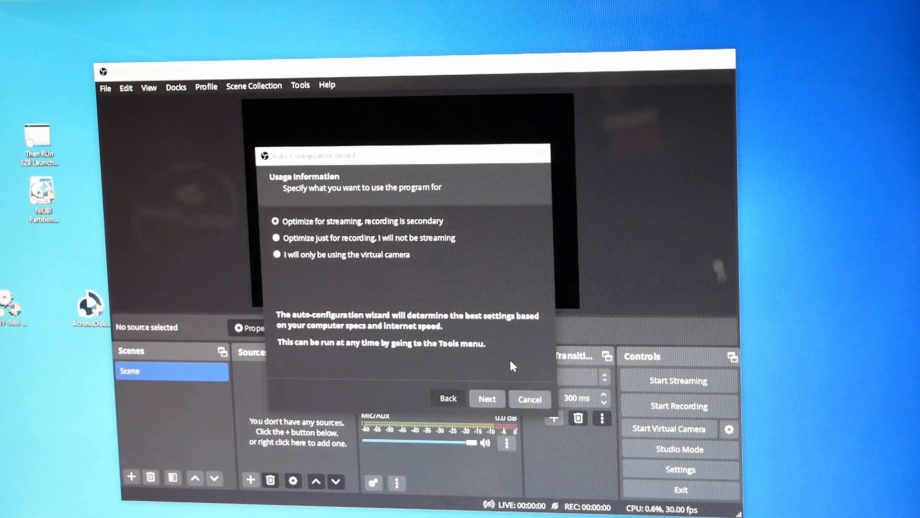
mouse_move(536, 310)
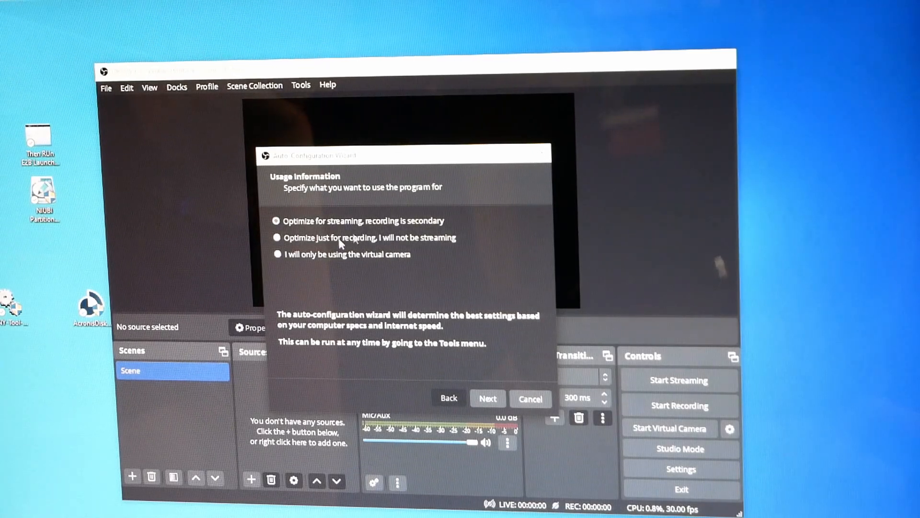
Choose 'Optimize just for recording, I will not be streaming' and continue to video settings
left_click(277, 236)
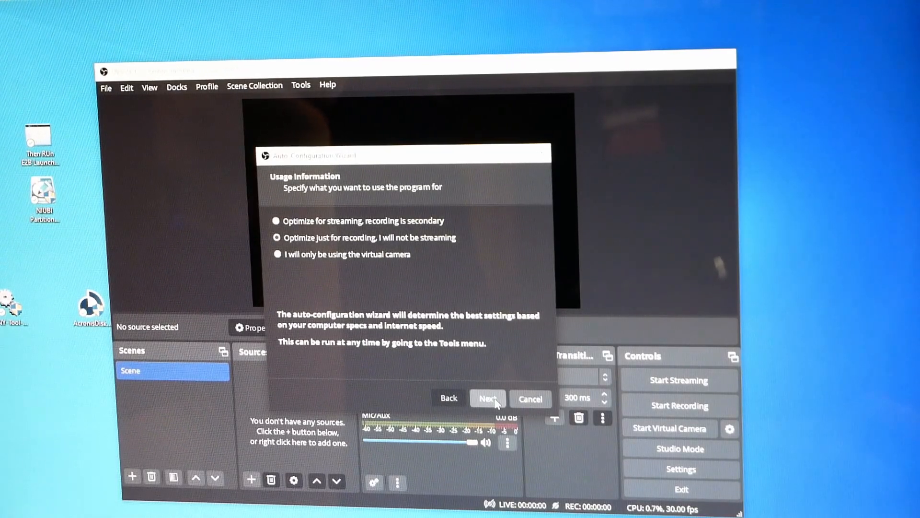
left_click(487, 398)
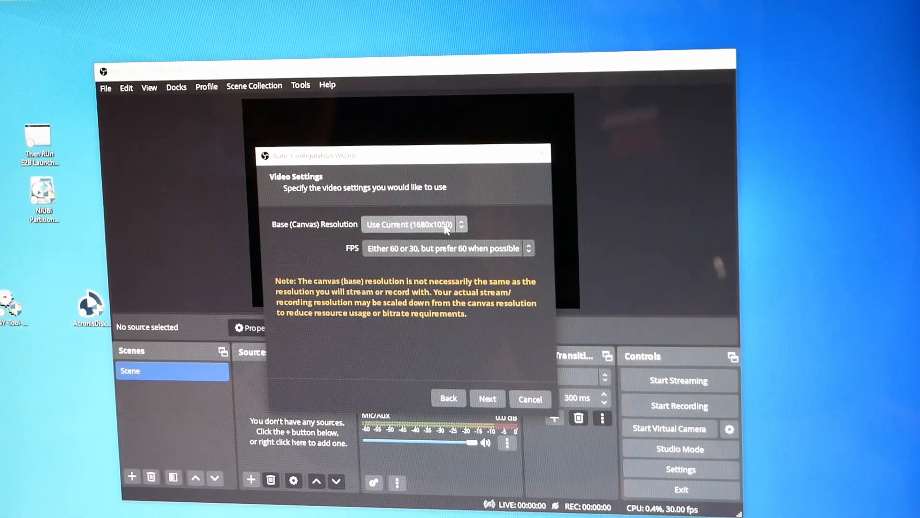
Set the wizard's canvas to 1920x1080 at the current 30 fps and run the test
left_click(415, 225)
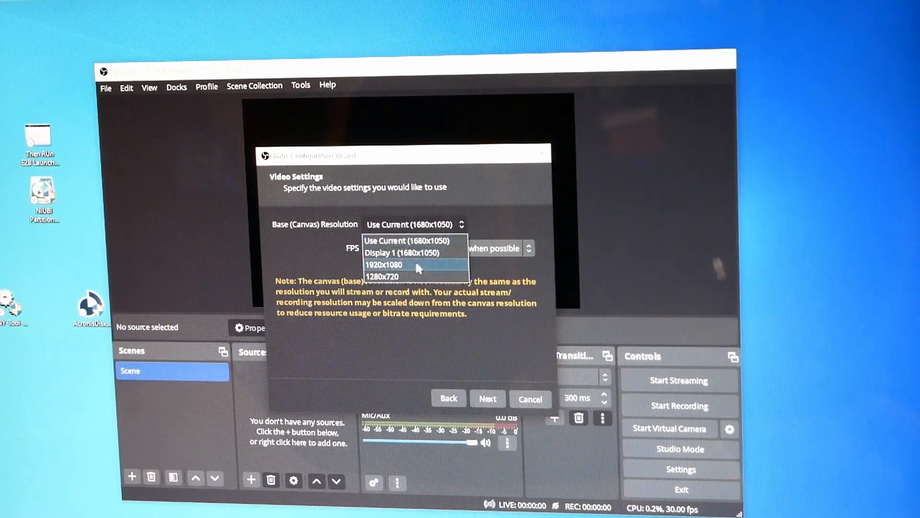
left_click(384, 264)
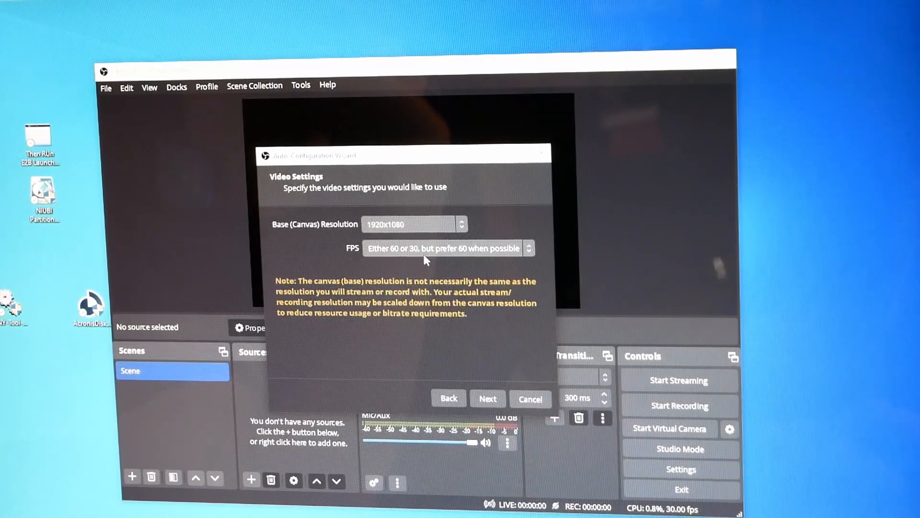
left_click(527, 247)
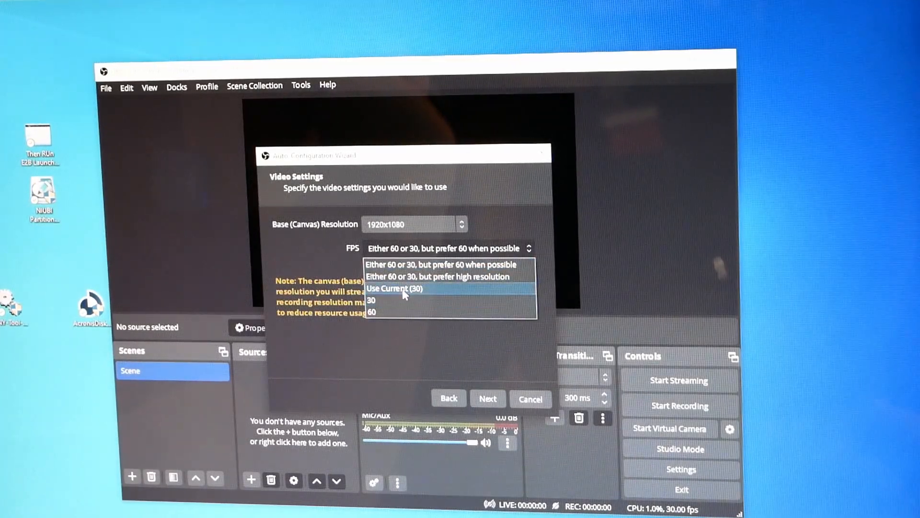
left_click(394, 288)
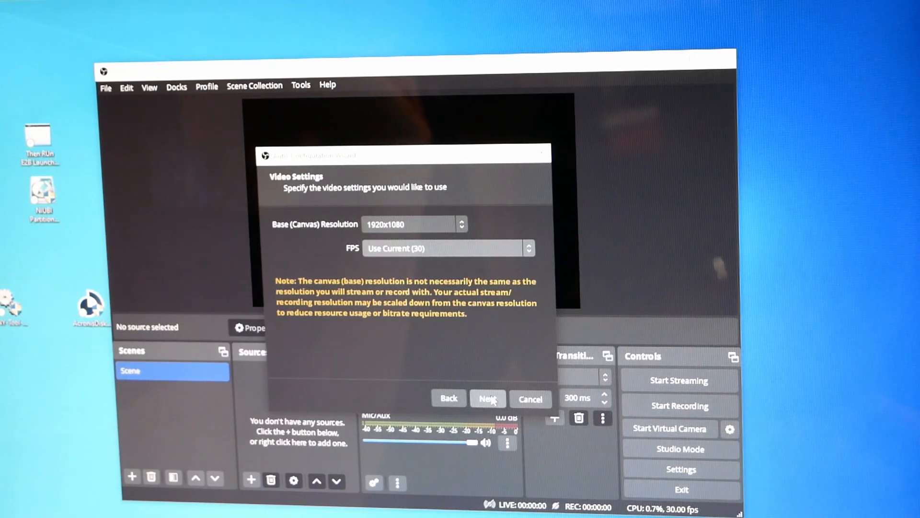
left_click(487, 398)
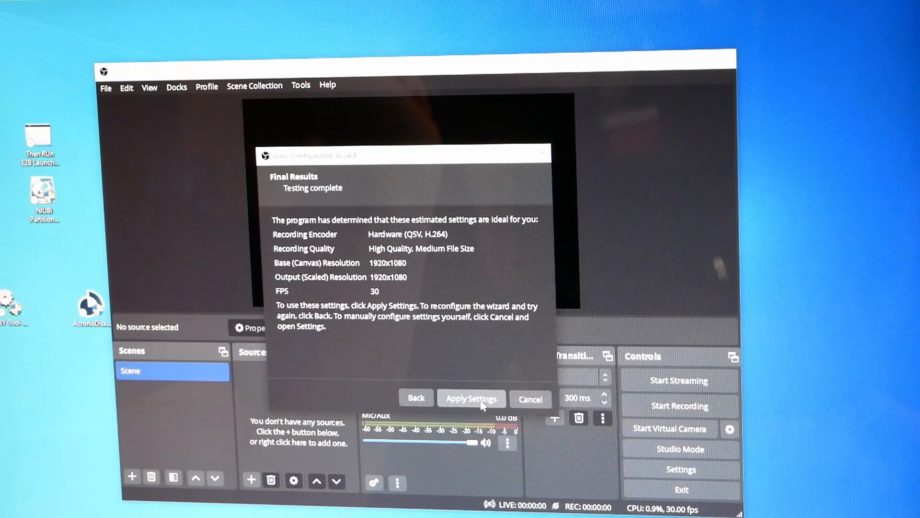
Apply the recommended settings and set the recording path to Desktop\Recordings
left_click(471, 398)
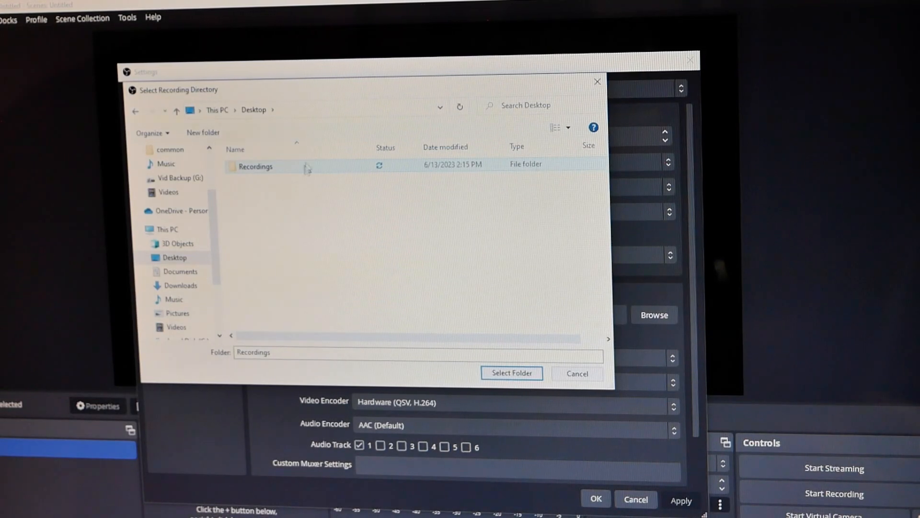
double_click(255, 166)
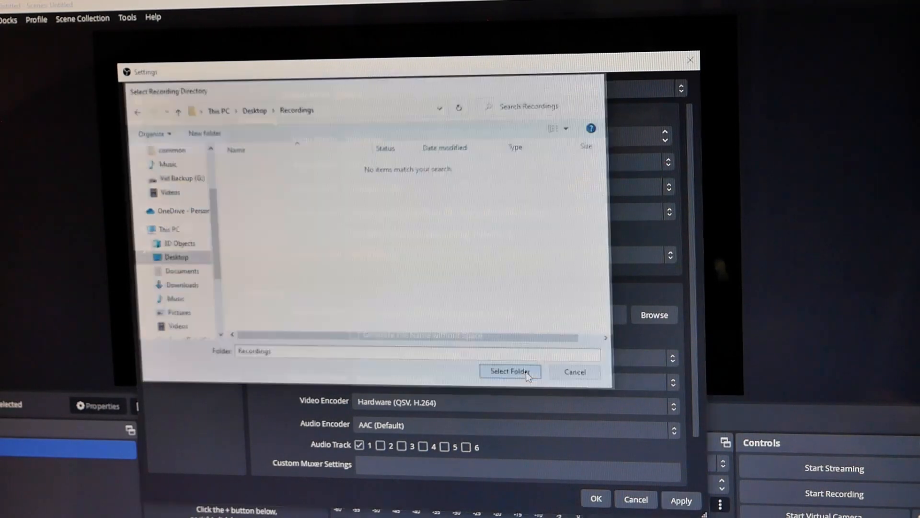
left_click(508, 372)
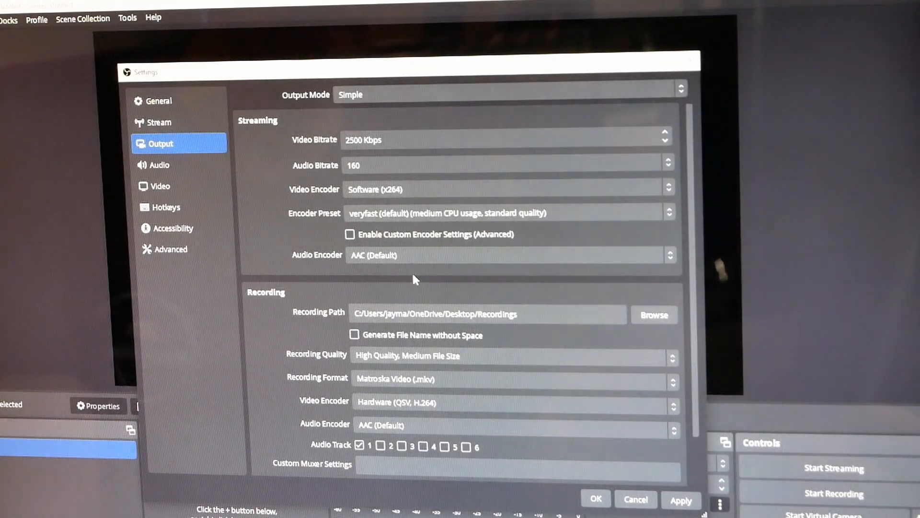
scroll("down", 3)
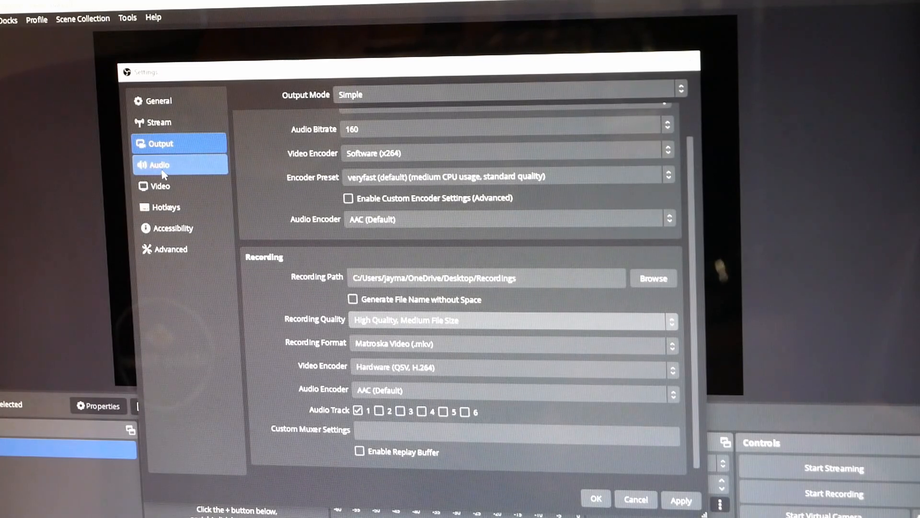
Review Audio, Video and Hotkeys, keep Desktop Audio on Default, and save the changes
left_click(160, 164)
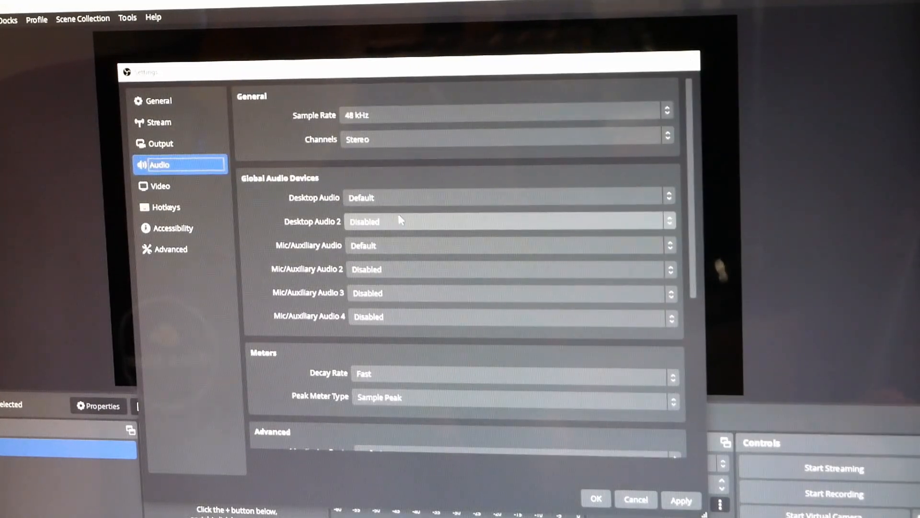
left_click(508, 197)
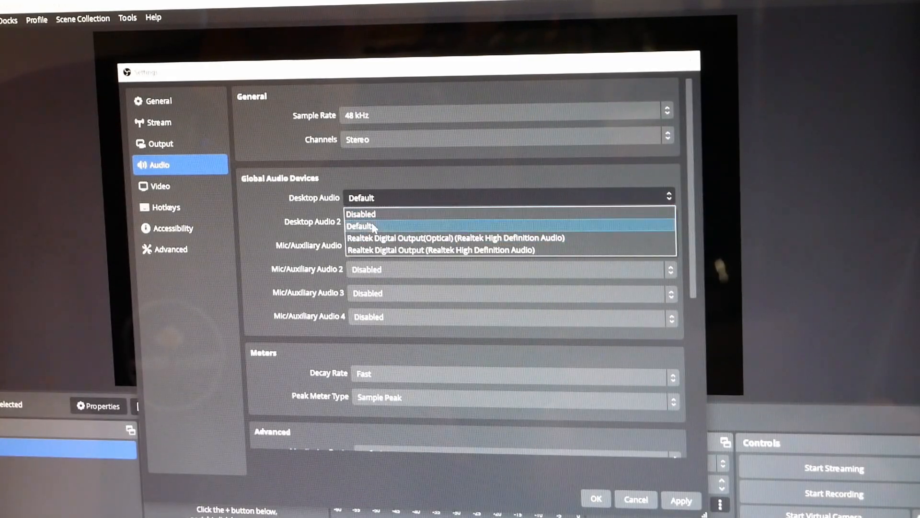
left_click(360, 214)
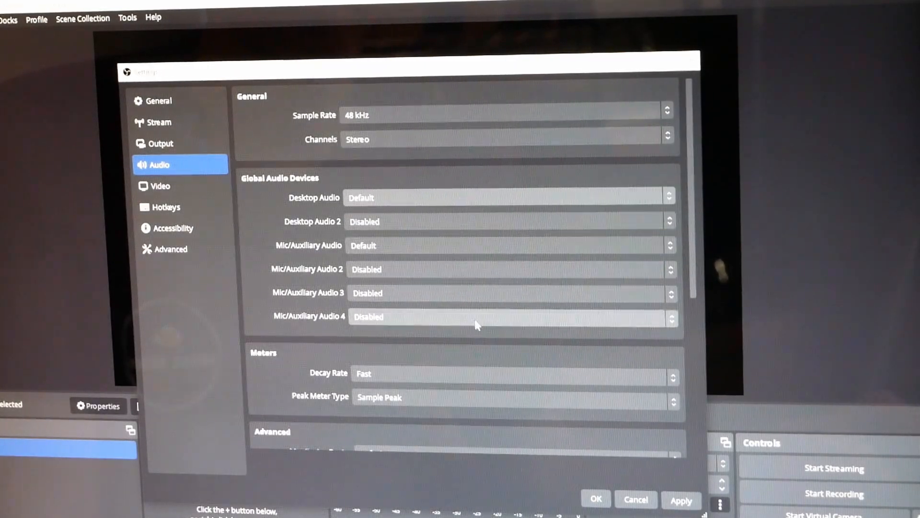
left_click(161, 185)
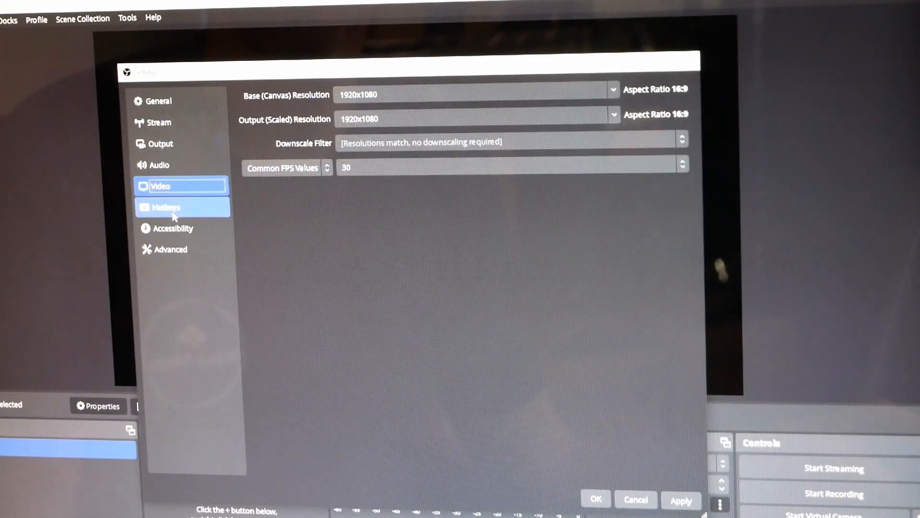
left_click(165, 207)
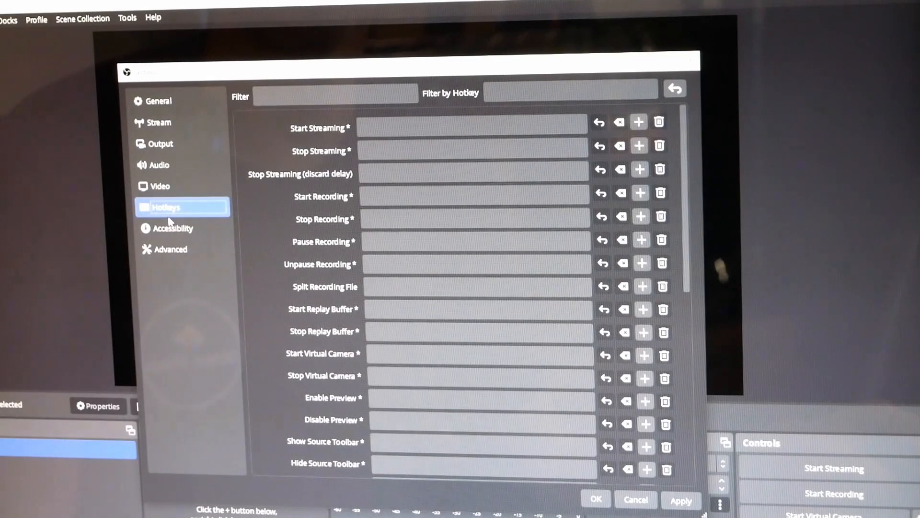
left_click(159, 101)
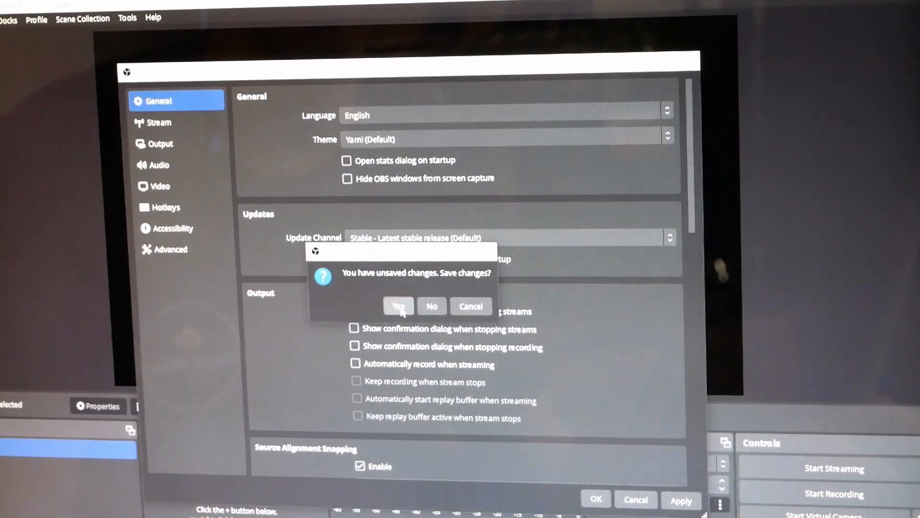
left_click(398, 306)
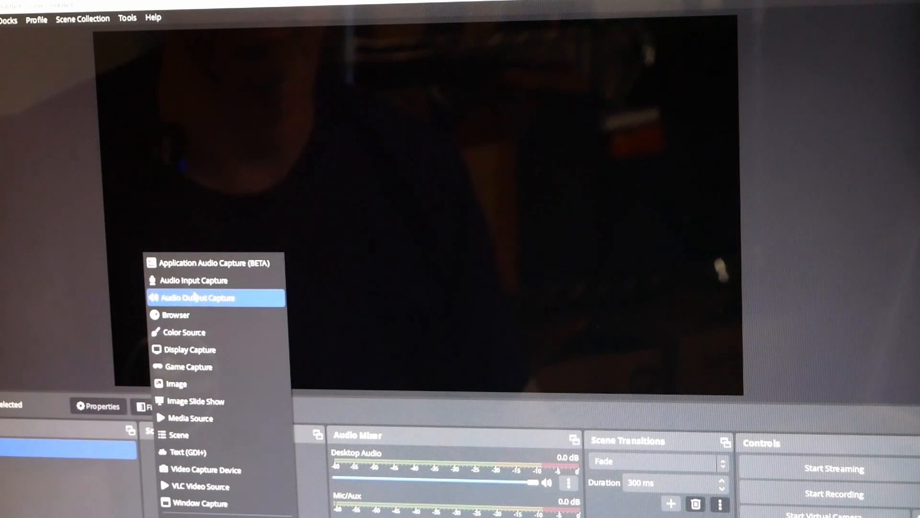
mouse_move(199, 349)
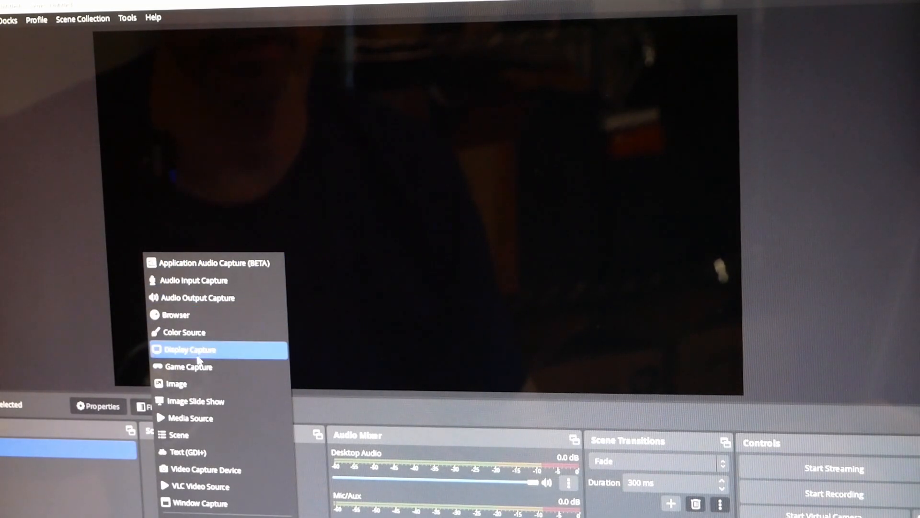
mouse_move(179, 435)
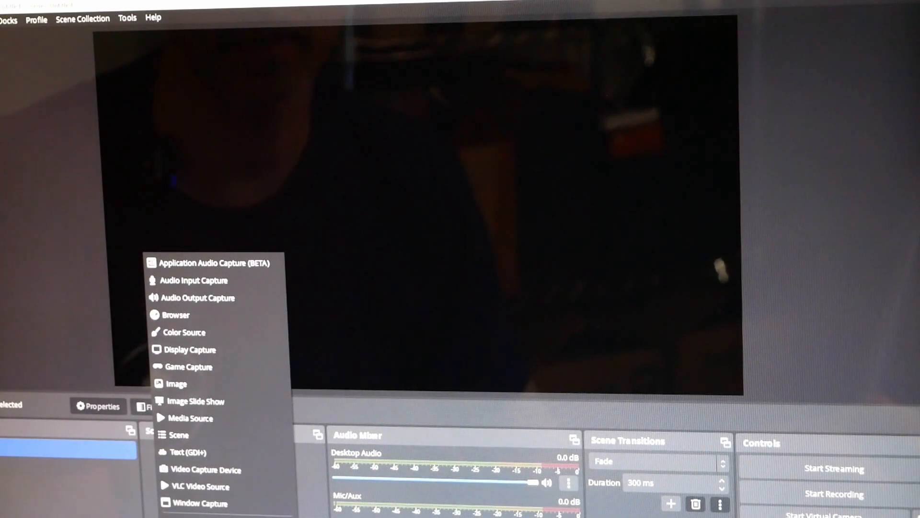
mouse_move(213, 262)
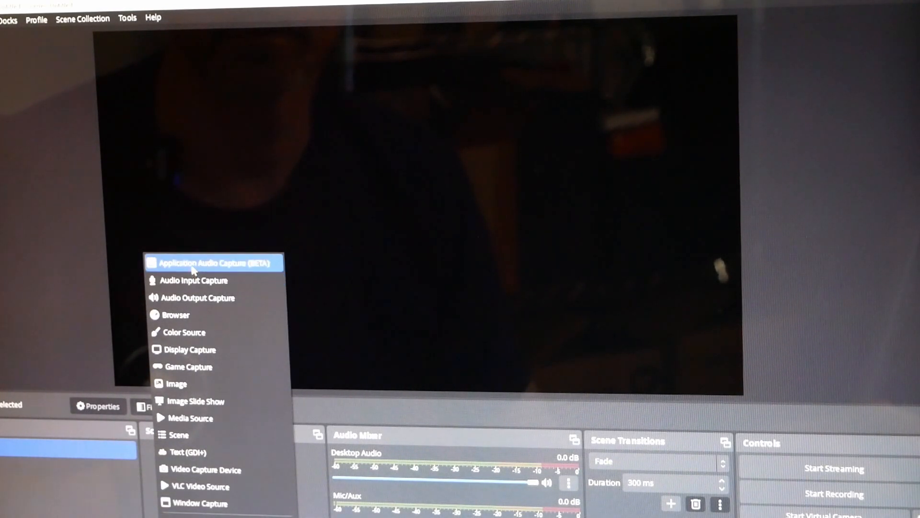
Add a Media Source named NZXT and a Video Capture Device set to NZXT Signal 4K30 Video
left_click(193, 417)
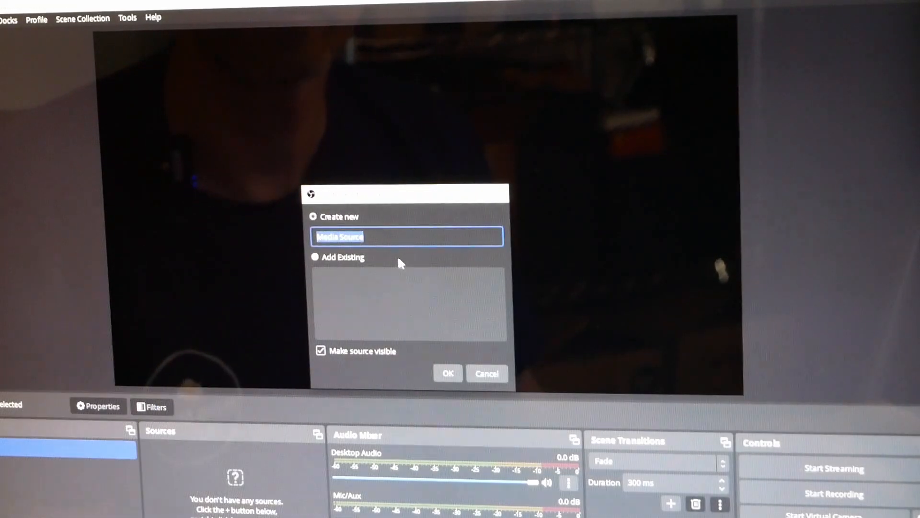
type("N")
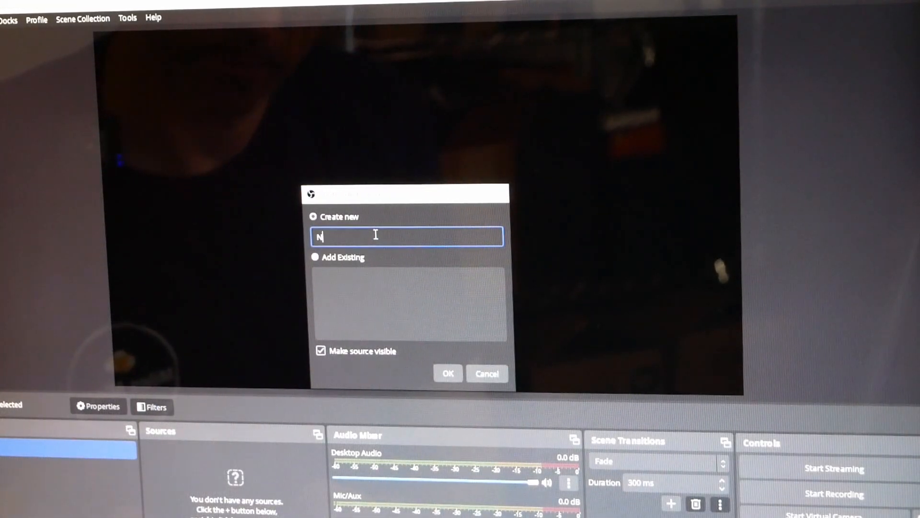
type("ZXT")
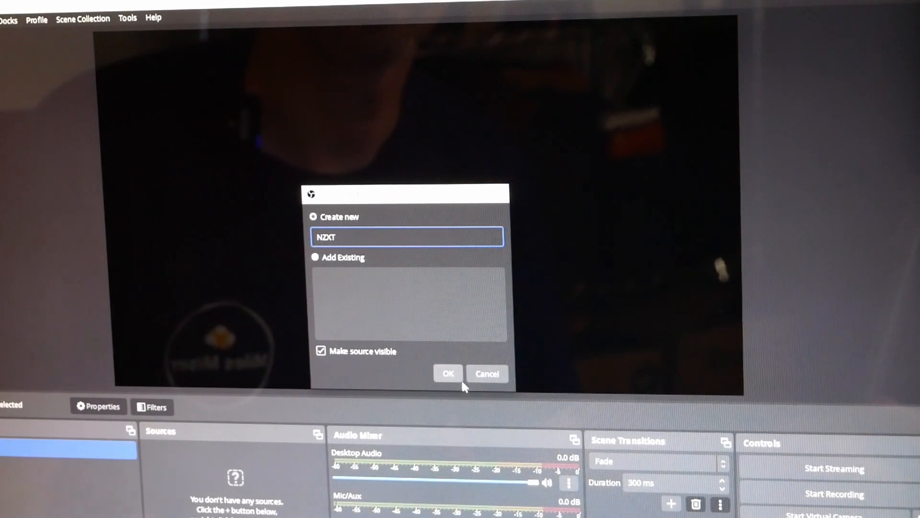
left_click(447, 373)
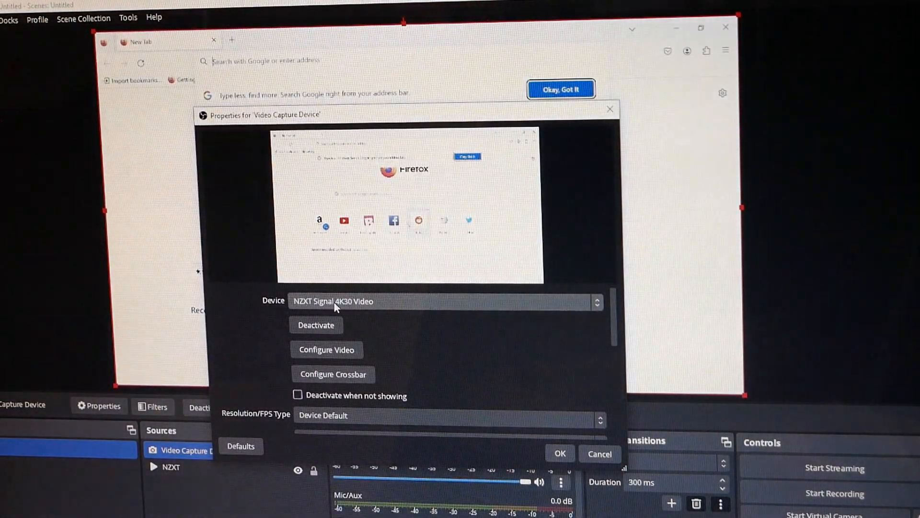
mouse_move(345, 337)
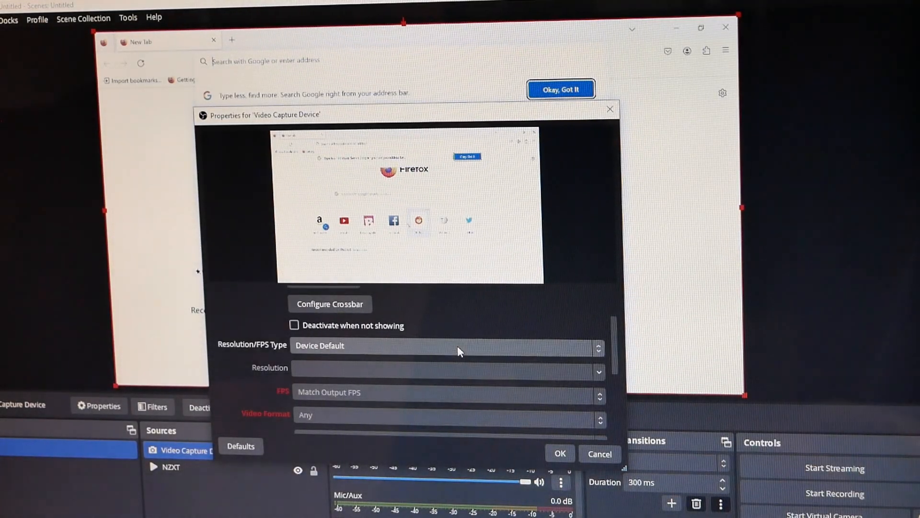
mouse_move(584, 397)
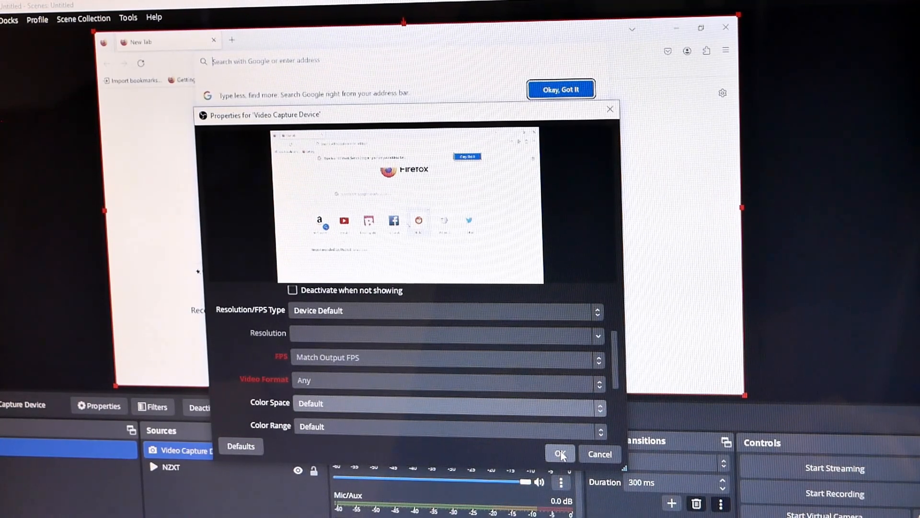
left_click(560, 453)
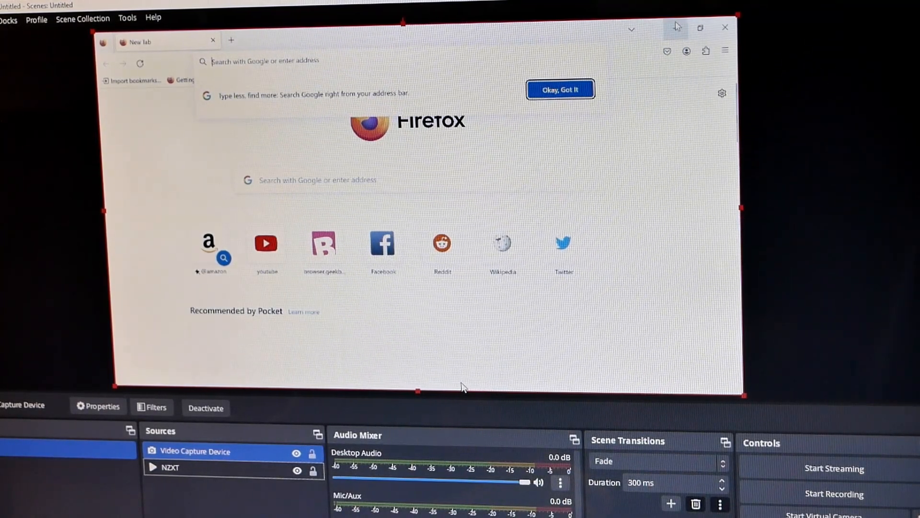
On the mini PC, open YouTube in Firefox and play Top 10 Free Steam Games in 2023
left_click(558, 89)
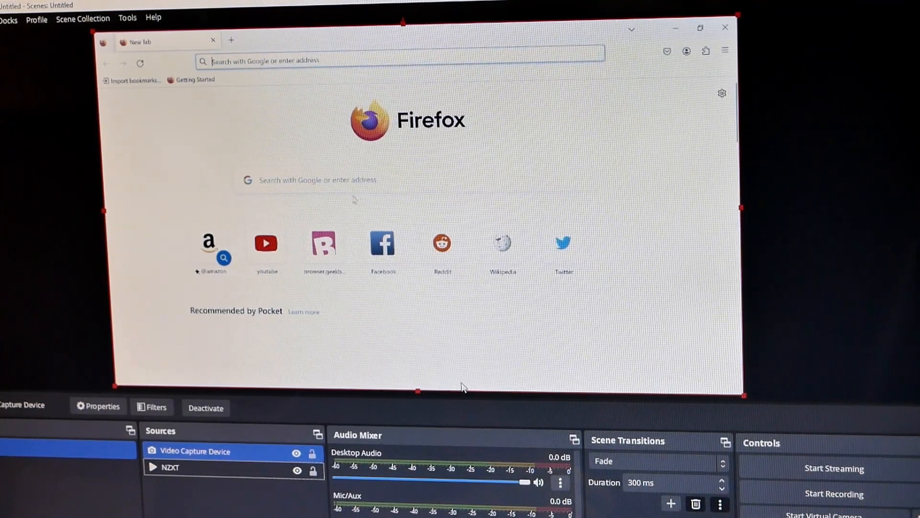
left_click(265, 242)
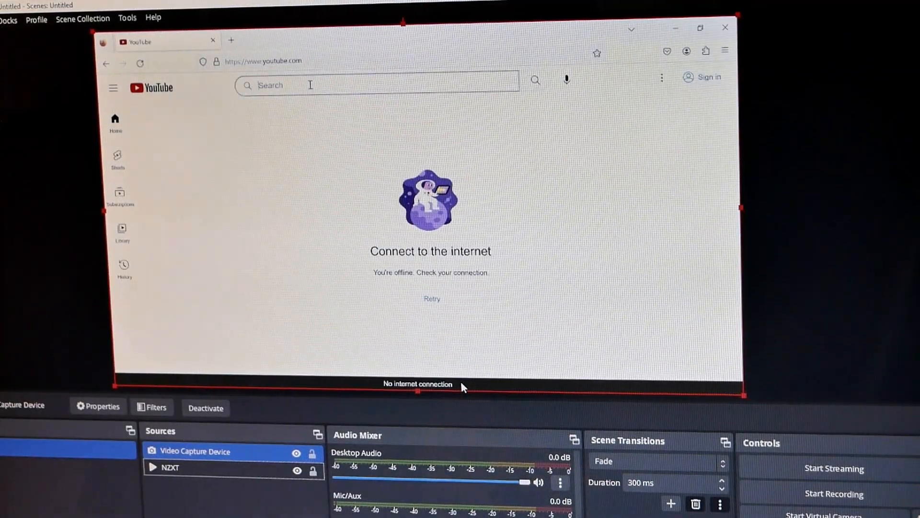
type("RememberThisTech")
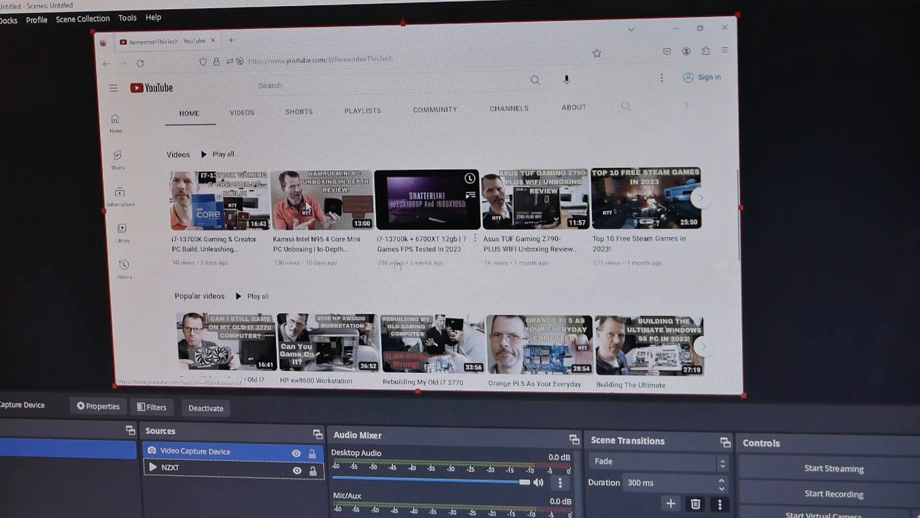
left_click(426, 200)
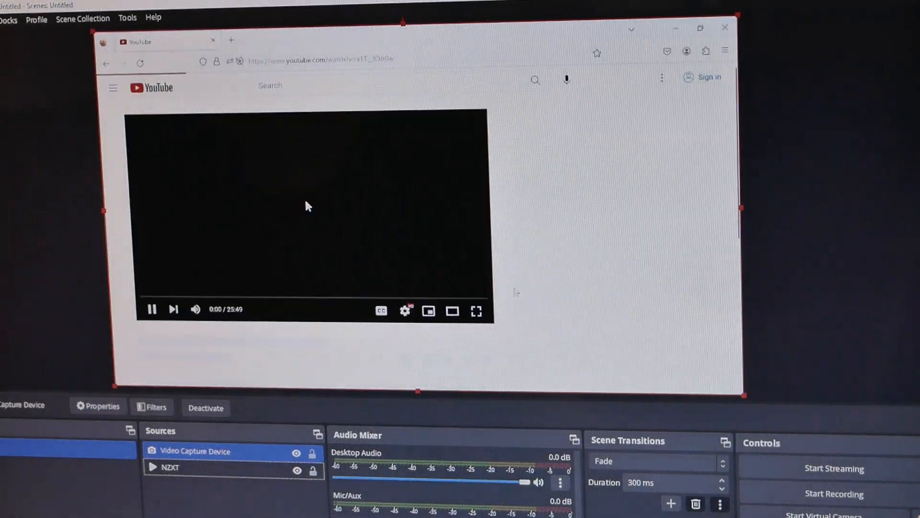
left_click(404, 310)
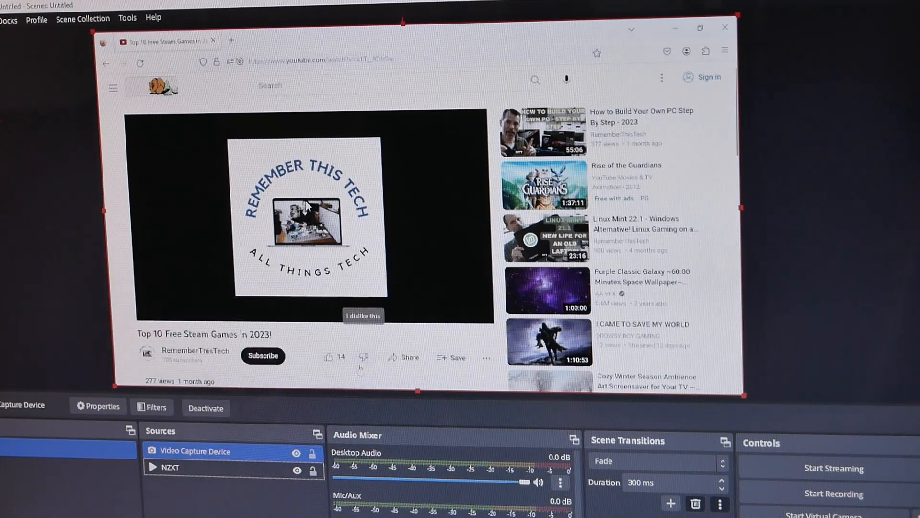
left_click(307, 211)
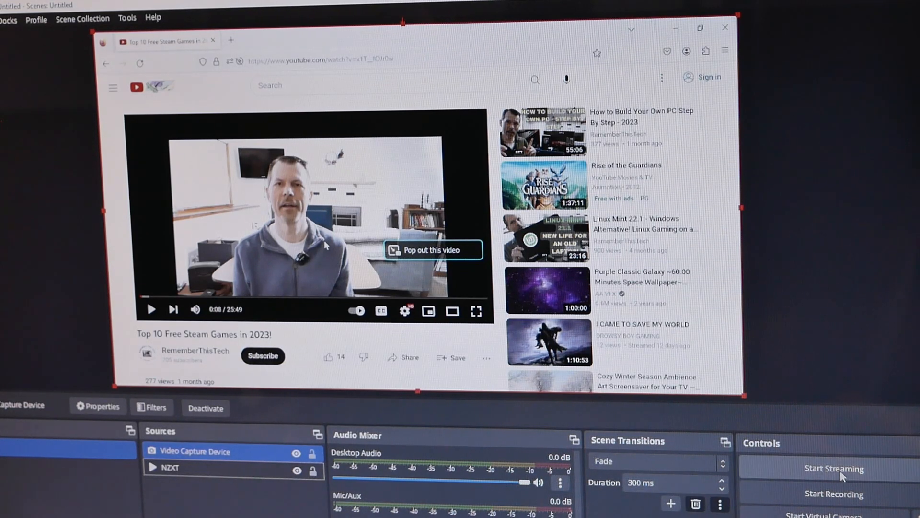
left_click(833, 494)
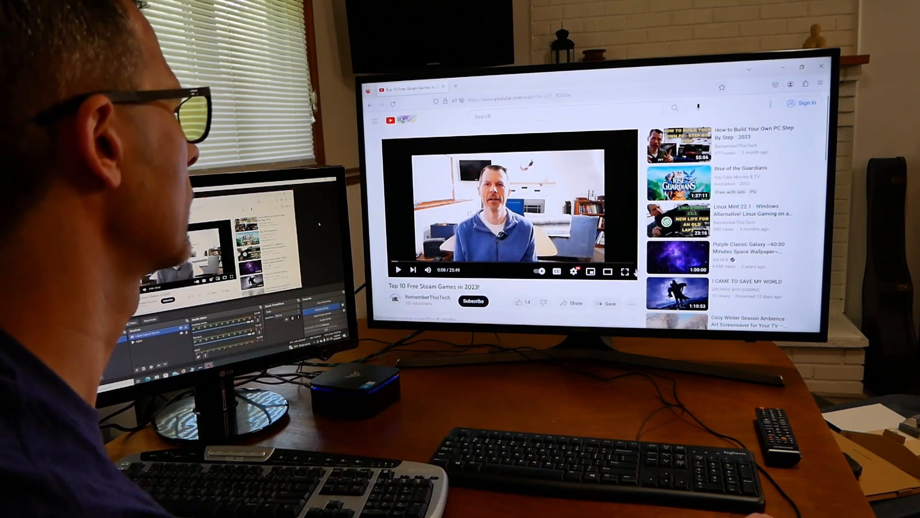
left_click(624, 271)
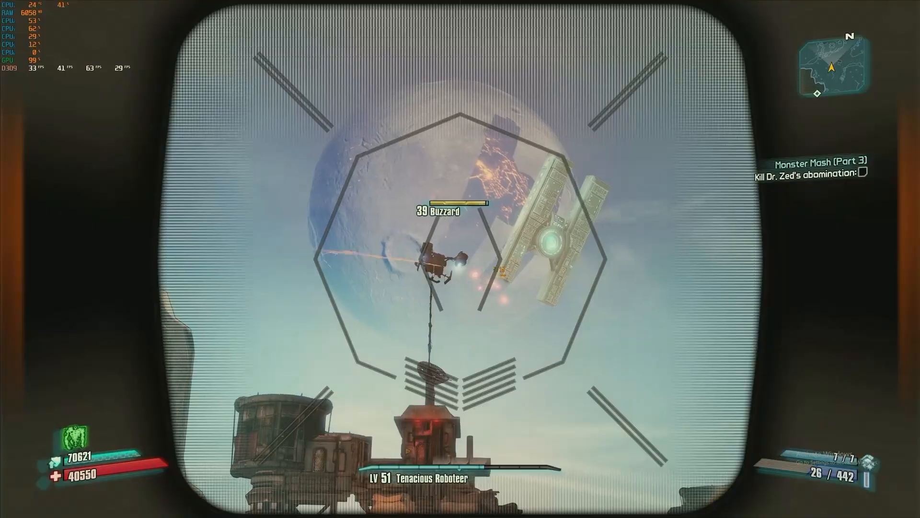
left_click(446, 258)
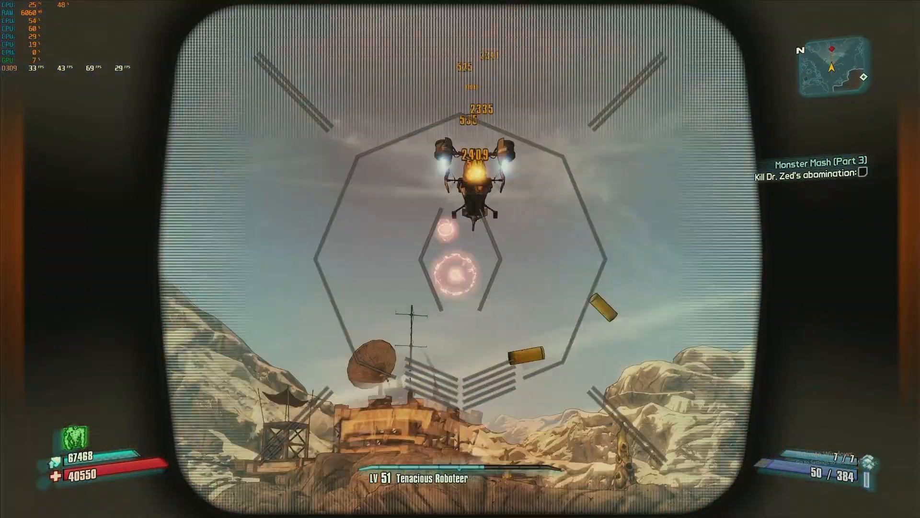
left_click(460, 258)
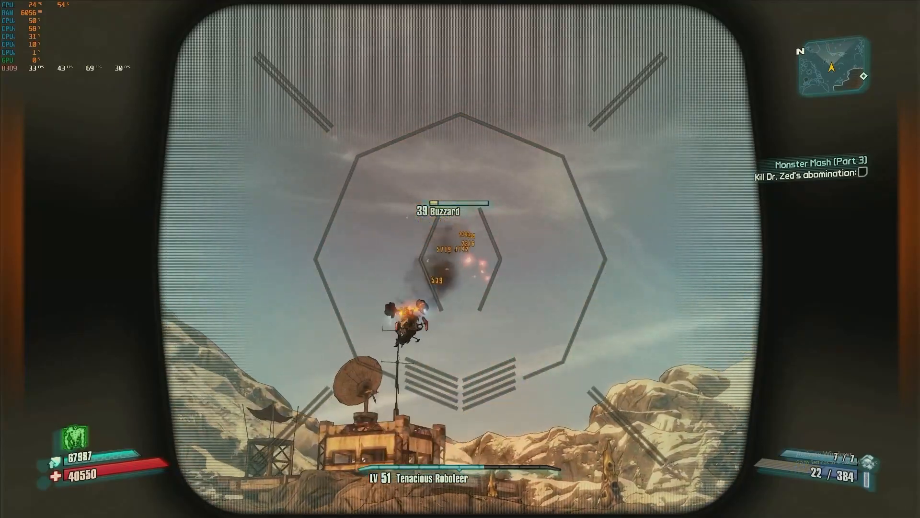